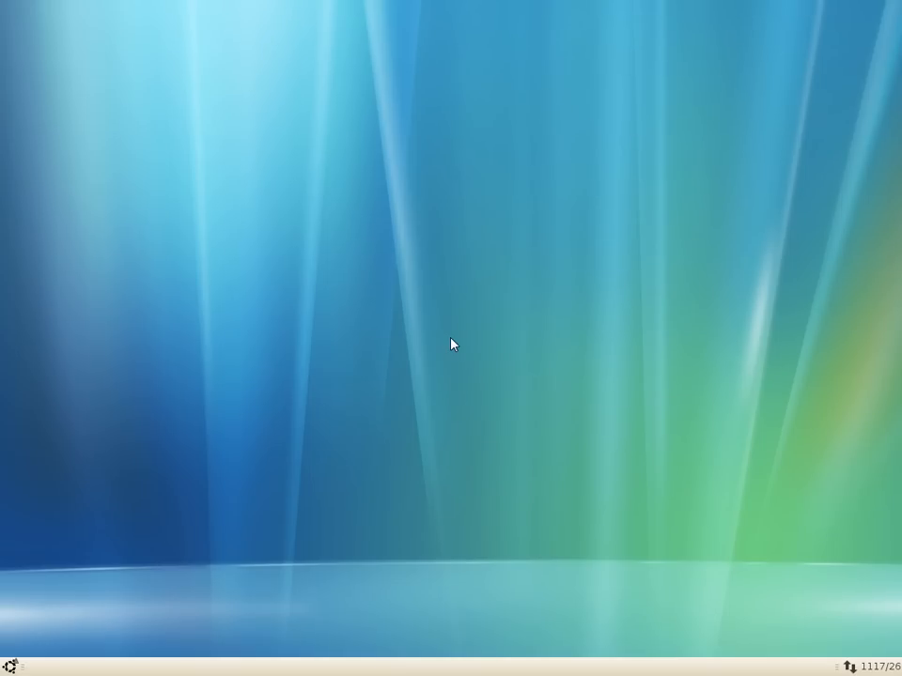
pyautogui.moveTo(287, 464)
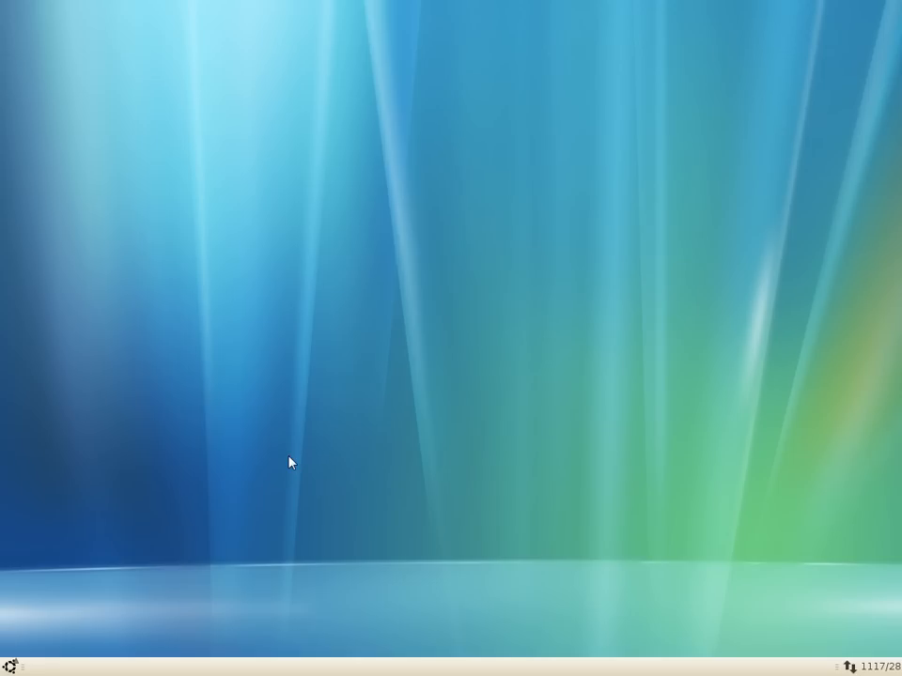
# - Show the System administration tools submenu from the main menu
pyautogui.click(10, 665)
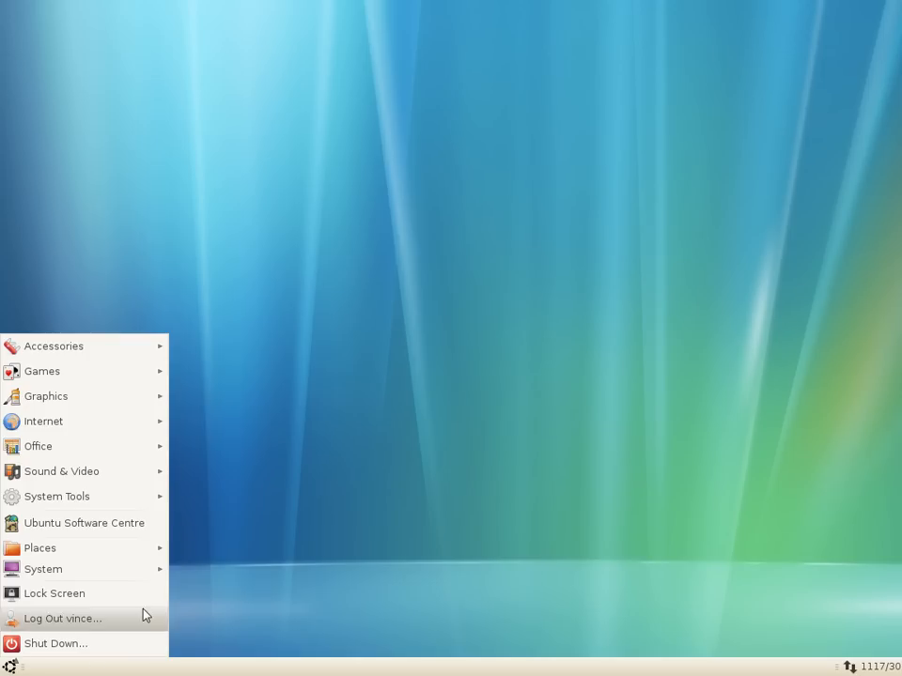
pyautogui.click(43, 569)
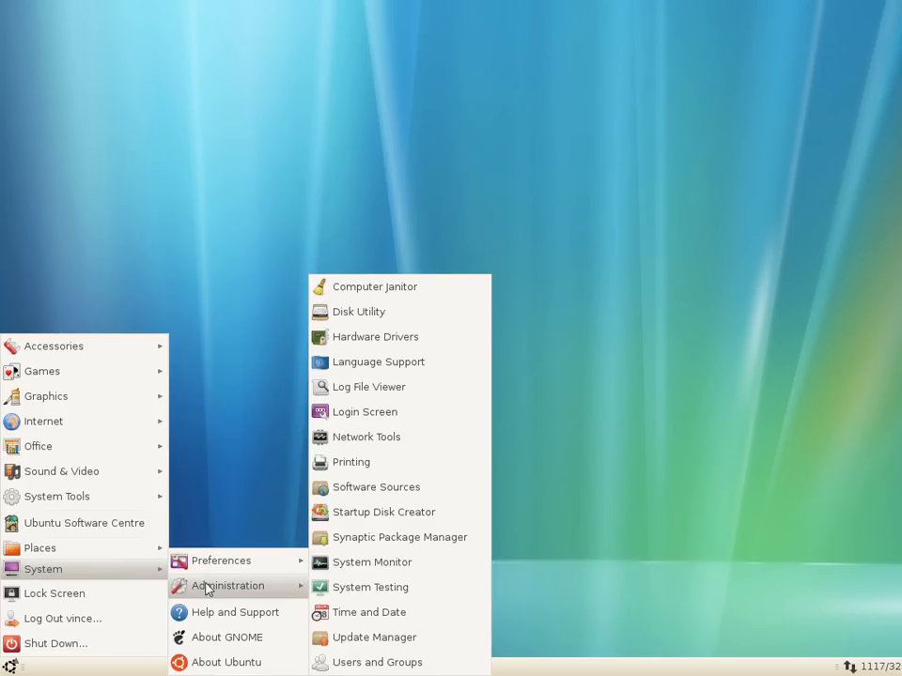
# - Confirm in Synaptic that sysv-rc-conf is installed at version 0.99-6, then close Synaptic
pyautogui.click(400, 538)
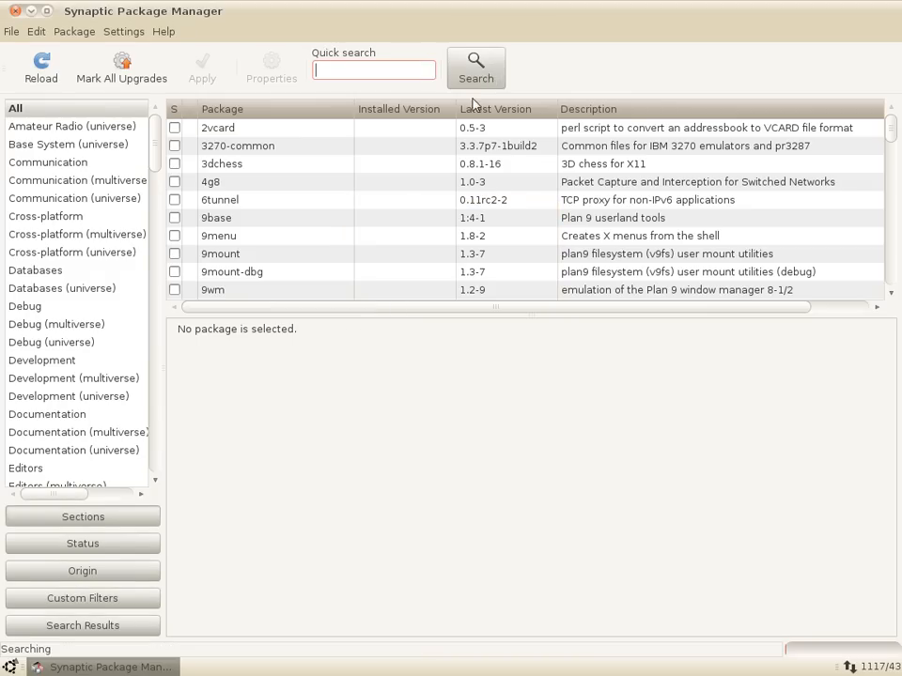
pyautogui.click(474, 63)
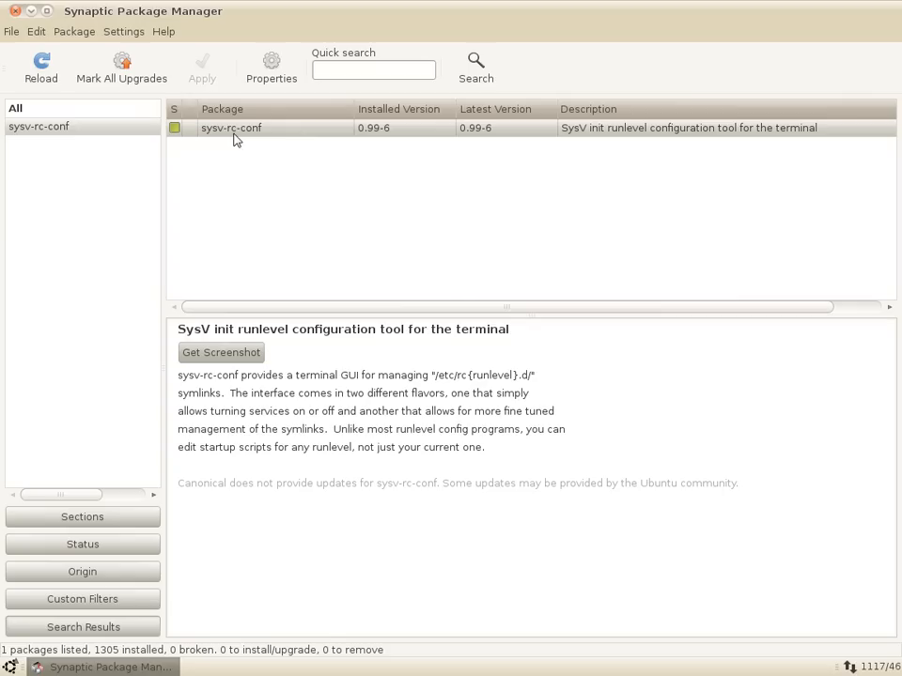
pyautogui.rightClick(235, 140)
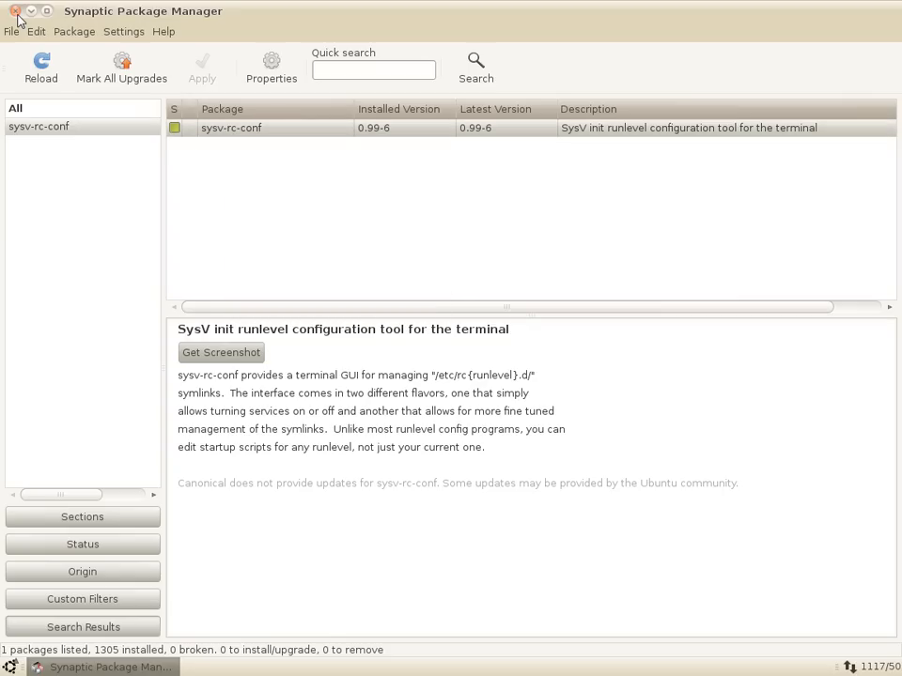
pyautogui.click(23, 11)
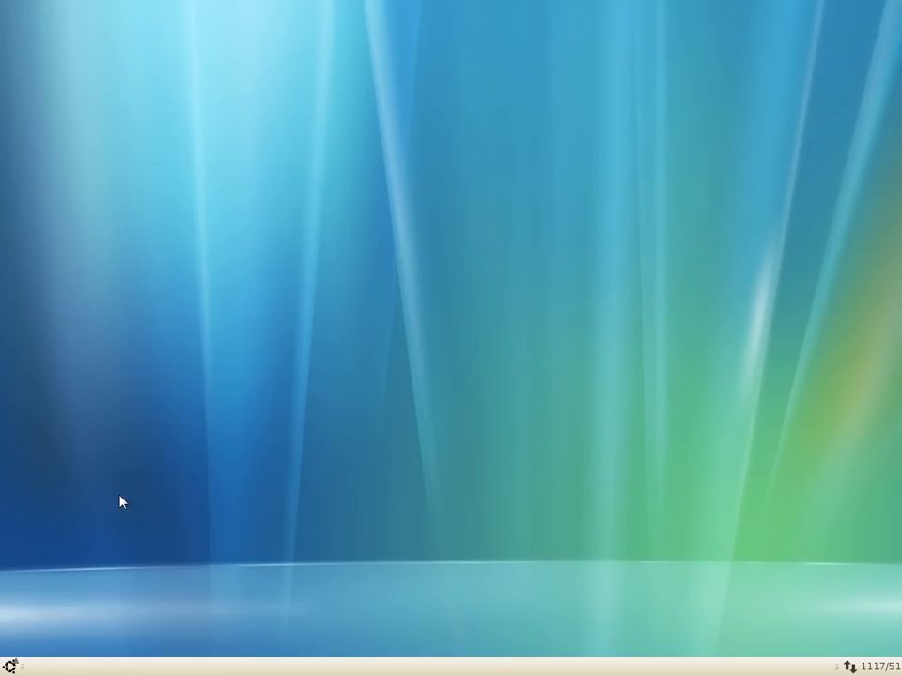
# - Launch a terminal window from Applications > Accessories
pyautogui.click(9, 662)
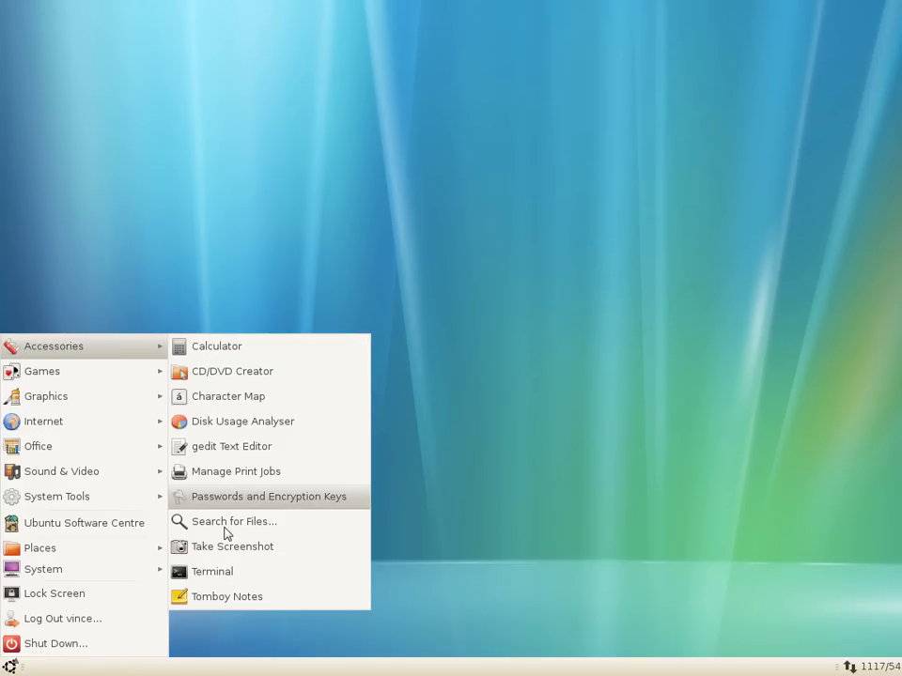
pyautogui.click(212, 571)
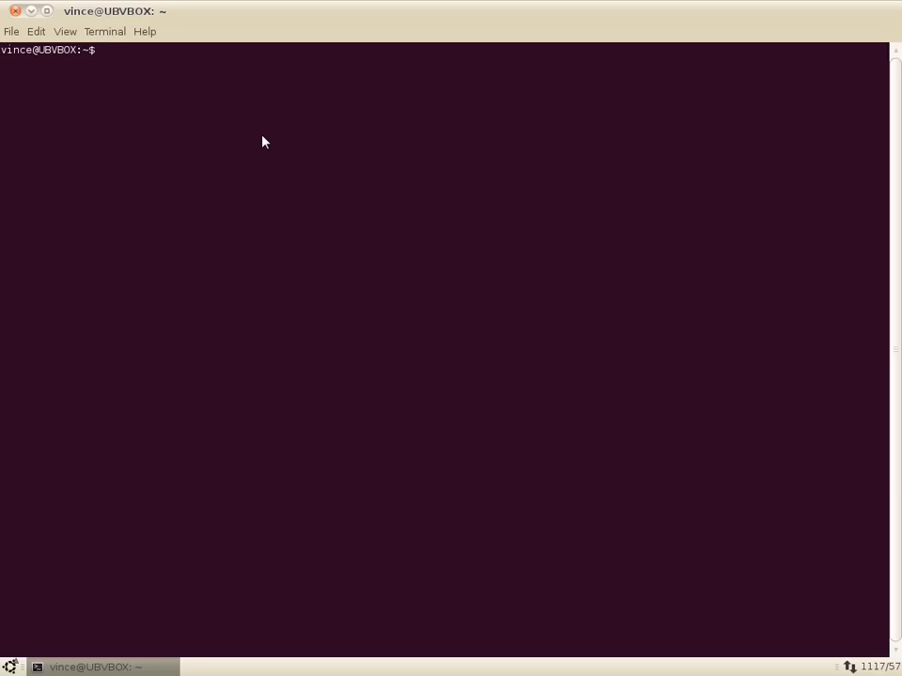
# - Run sudo sysv-rc-conf to show the runlevel grid of services
pyautogui.write('sudo')
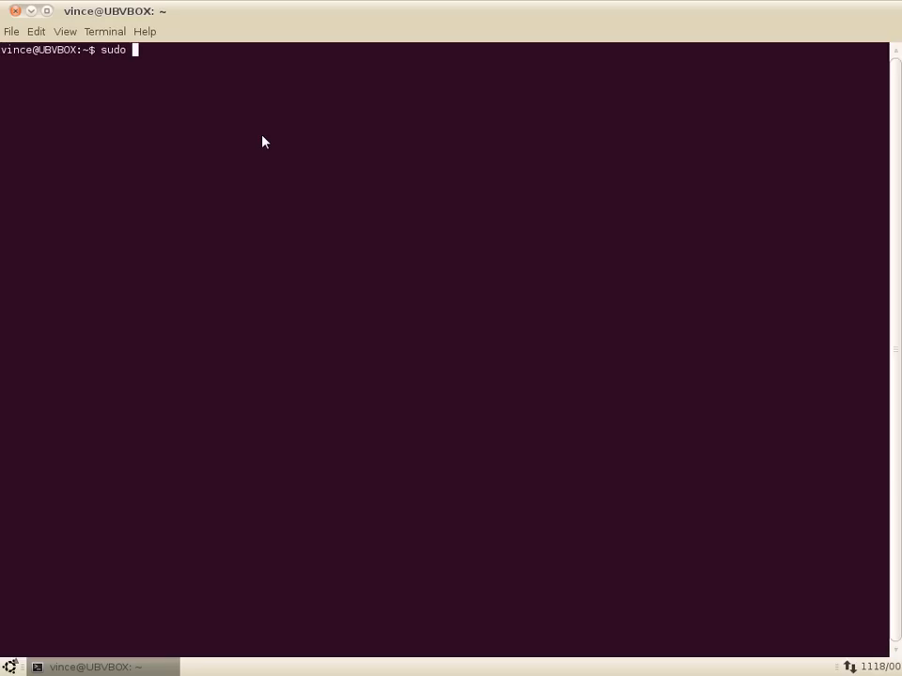
pyautogui.write('sysv-')
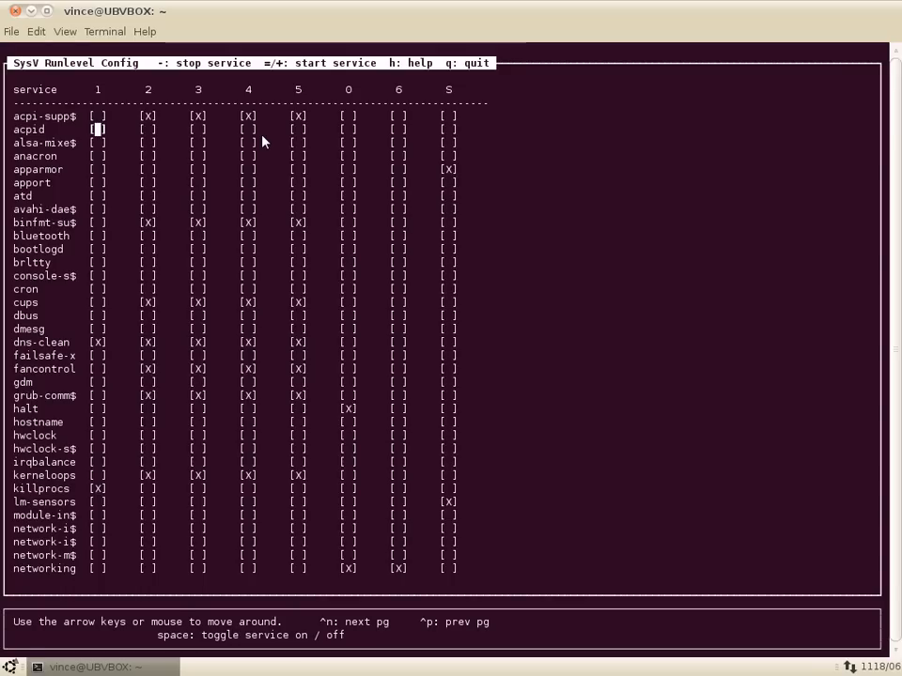
# - Uncheck runlevels 2–5 for fancontrol and kerneloops, then quit sysv-rc-conf
pyautogui.press('Down')
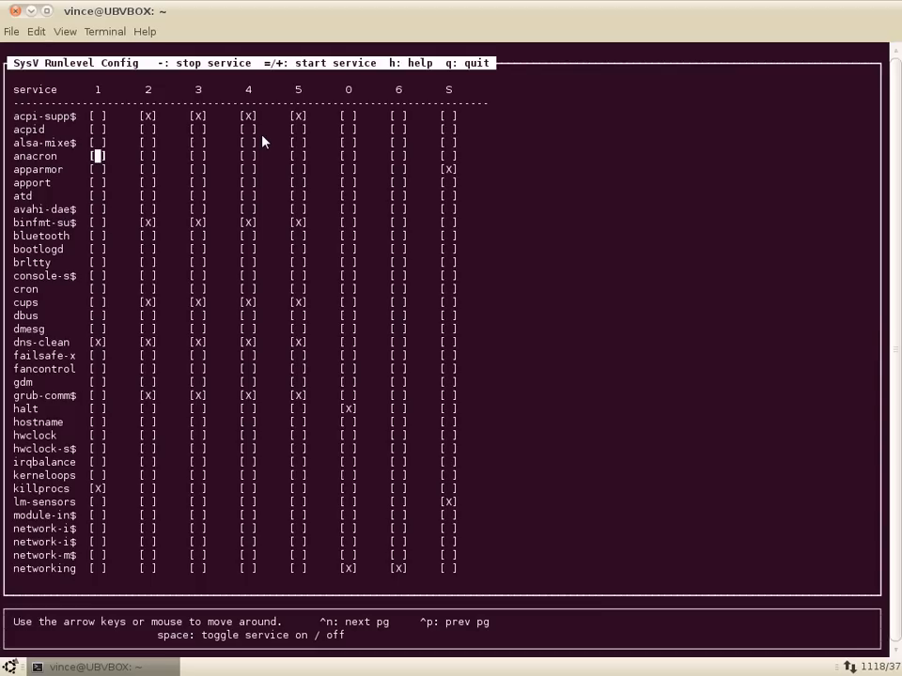
pyautogui.press('Down')
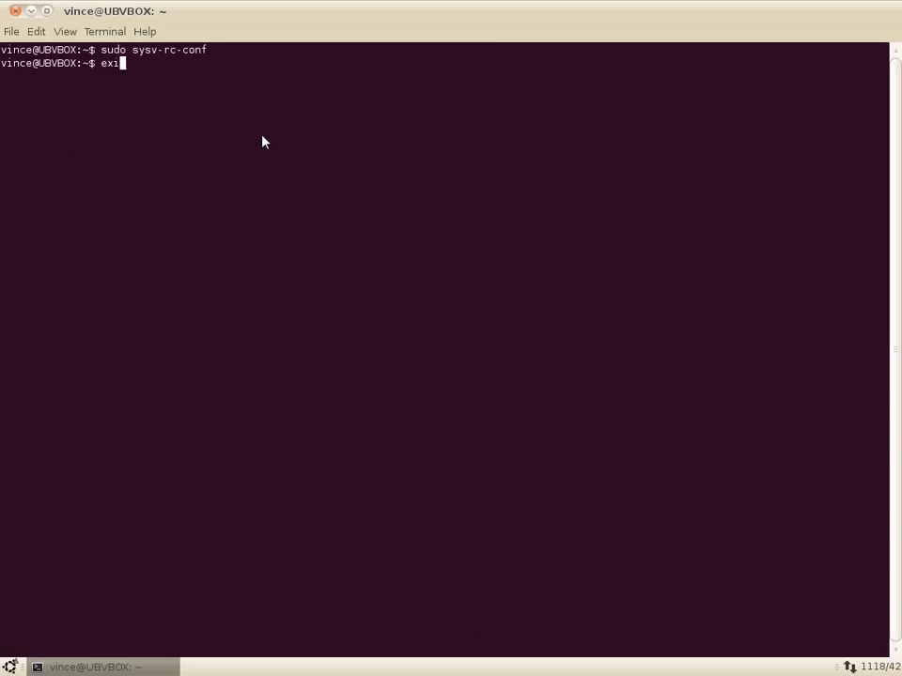
# - End the terminal session and close the terminal window
pyautogui.press('Return')
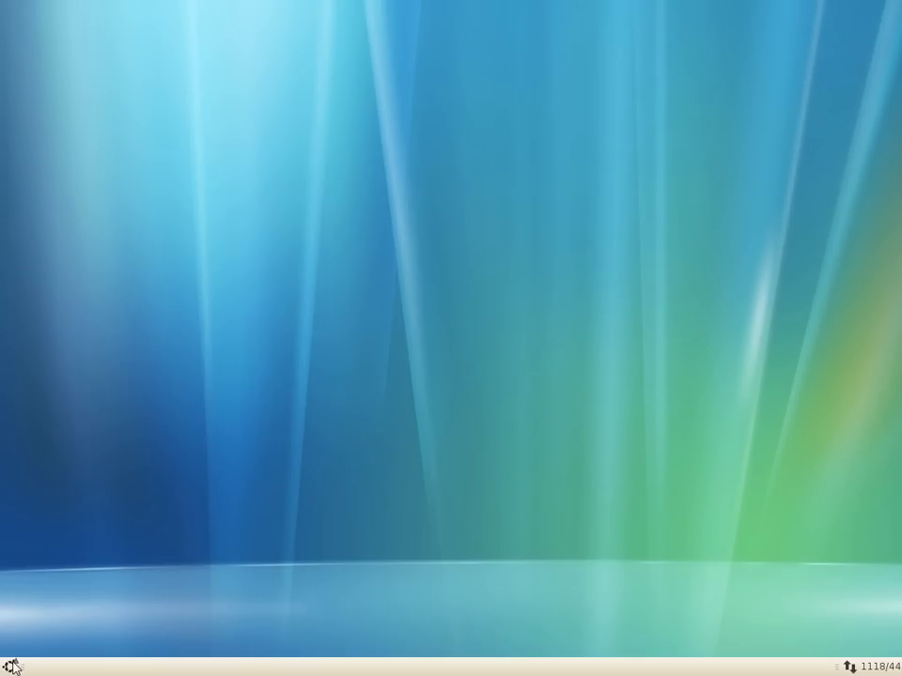
pyautogui.click(9, 663)
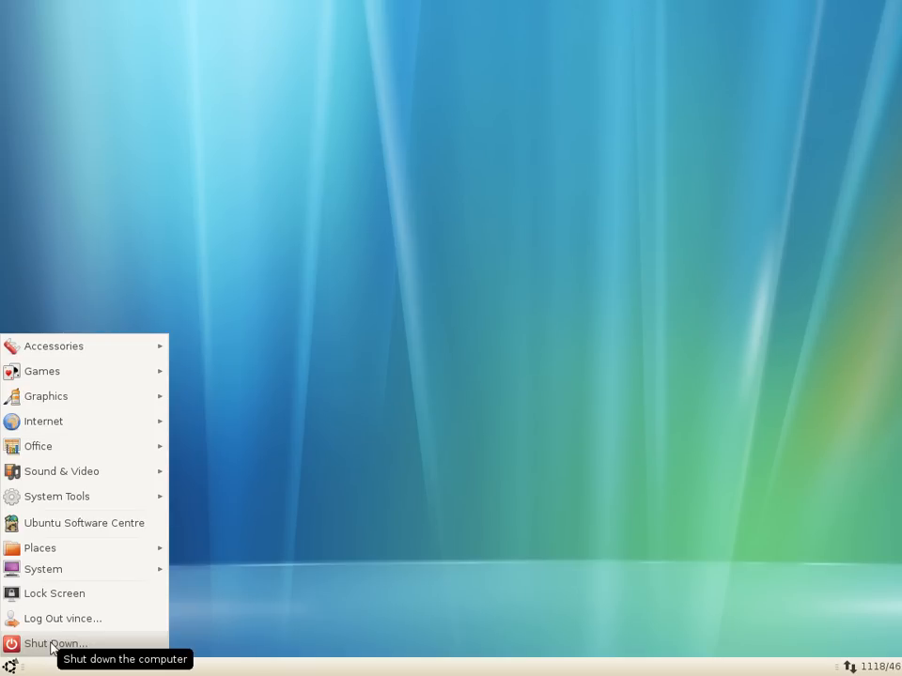
pyautogui.click(55, 643)
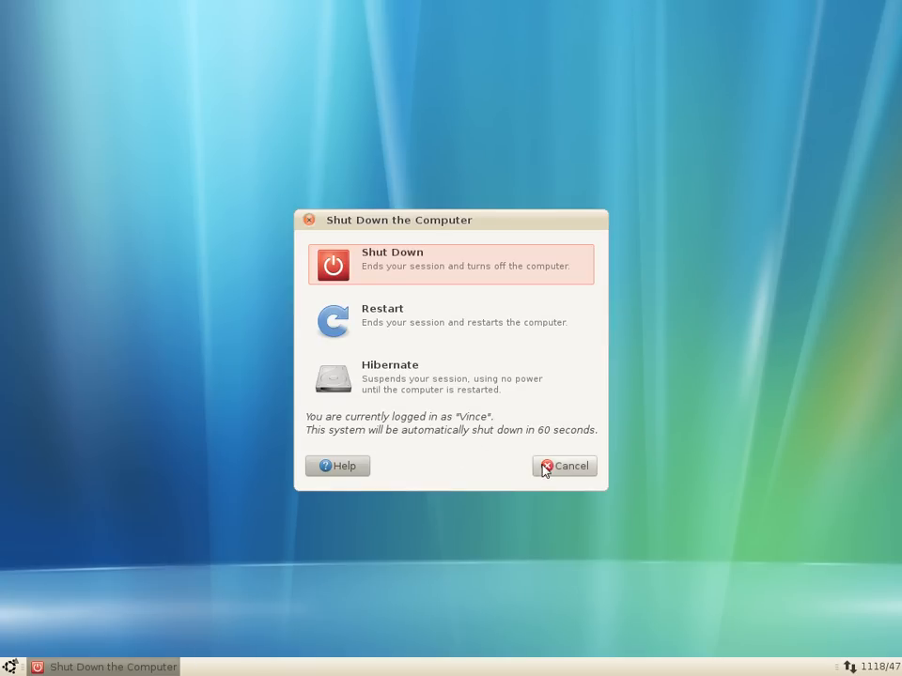
pyautogui.click(565, 466)
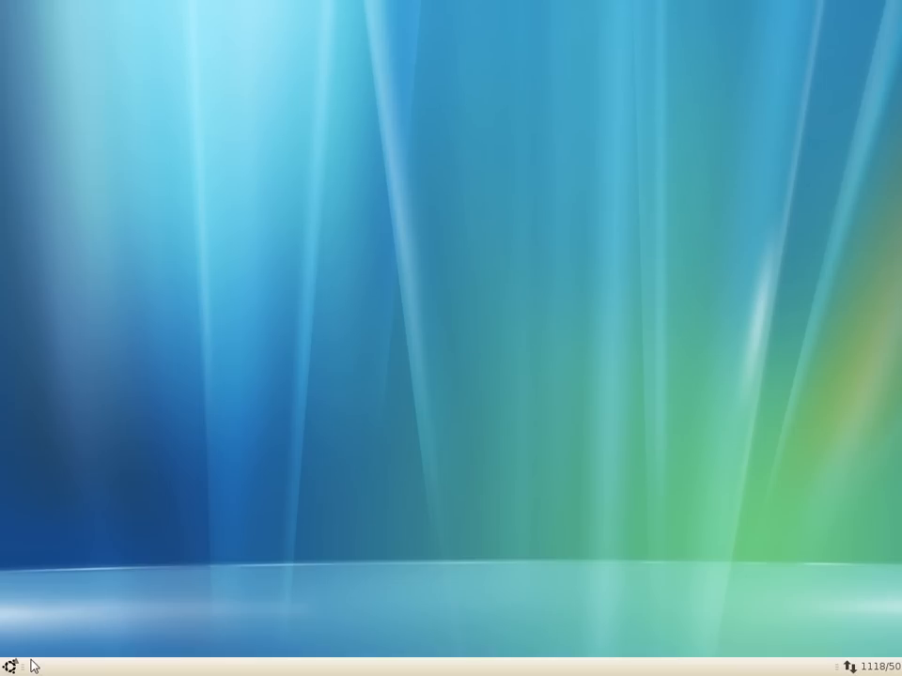
# - Bring up Startup Applications Preferences from System > Preferences
pyautogui.click(10, 664)
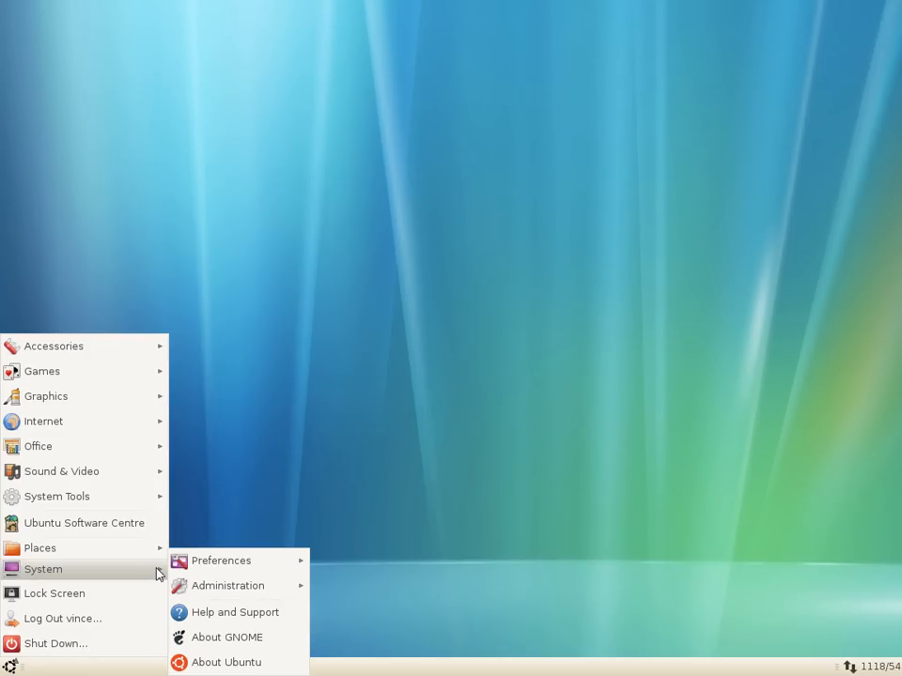
pyautogui.click(221, 561)
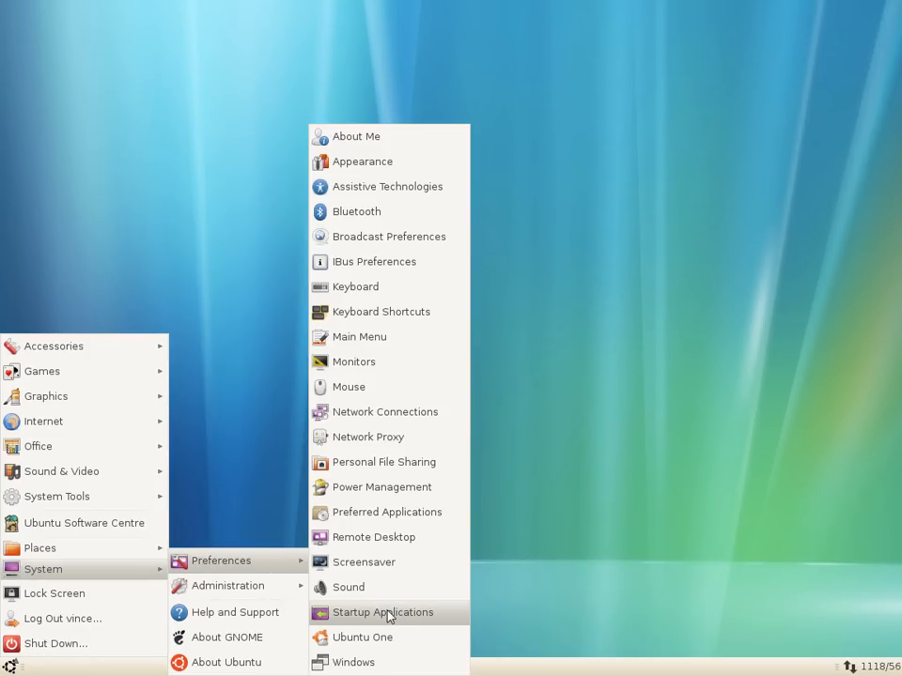
pyautogui.click(385, 612)
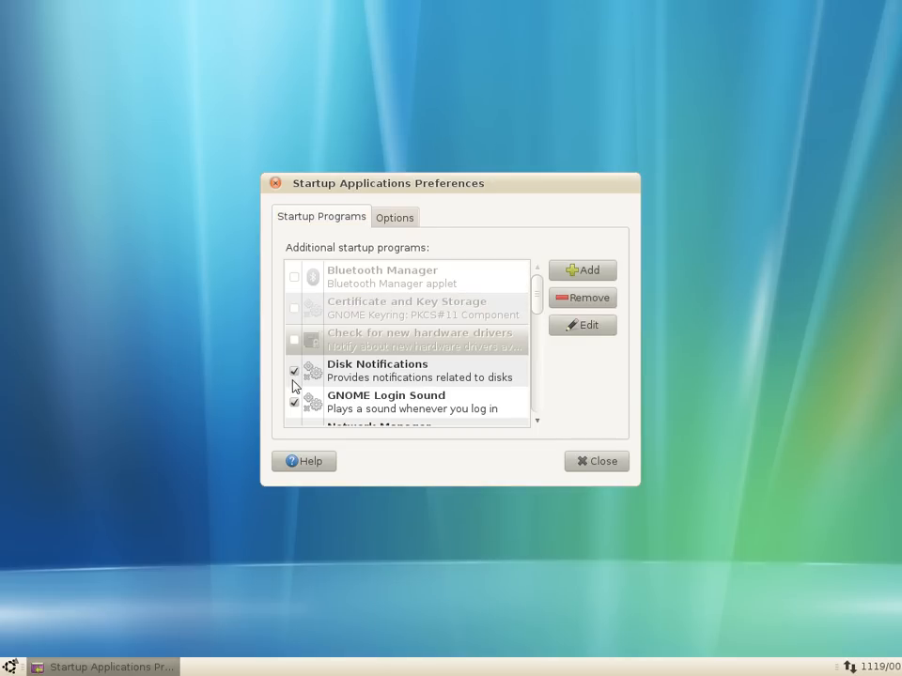
# - Disable Disk Notifications and Network Manager at login, then close the preferences
pyautogui.scroll(-3)
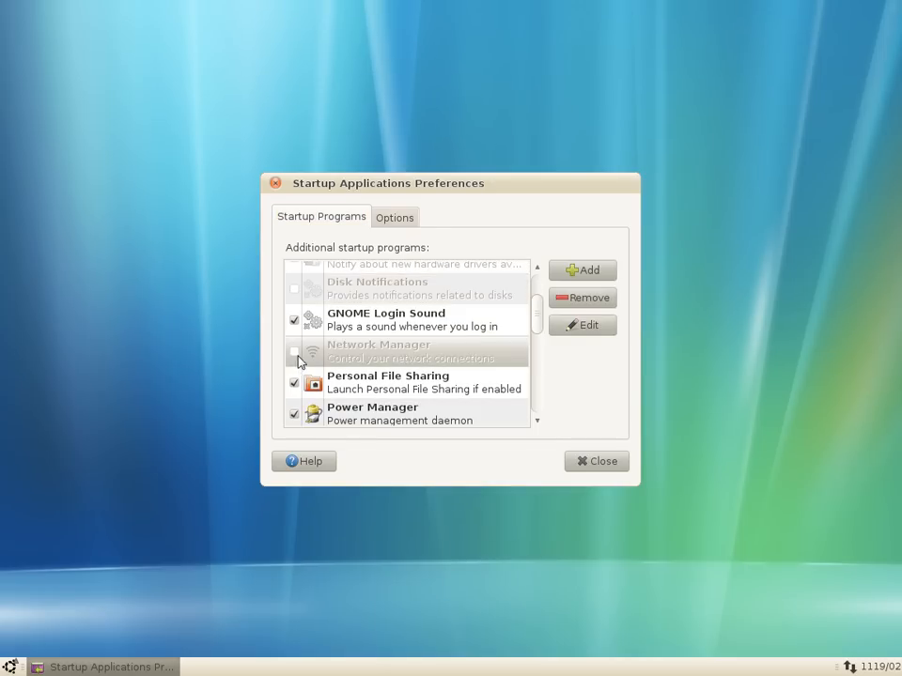
pyautogui.scroll(-3)
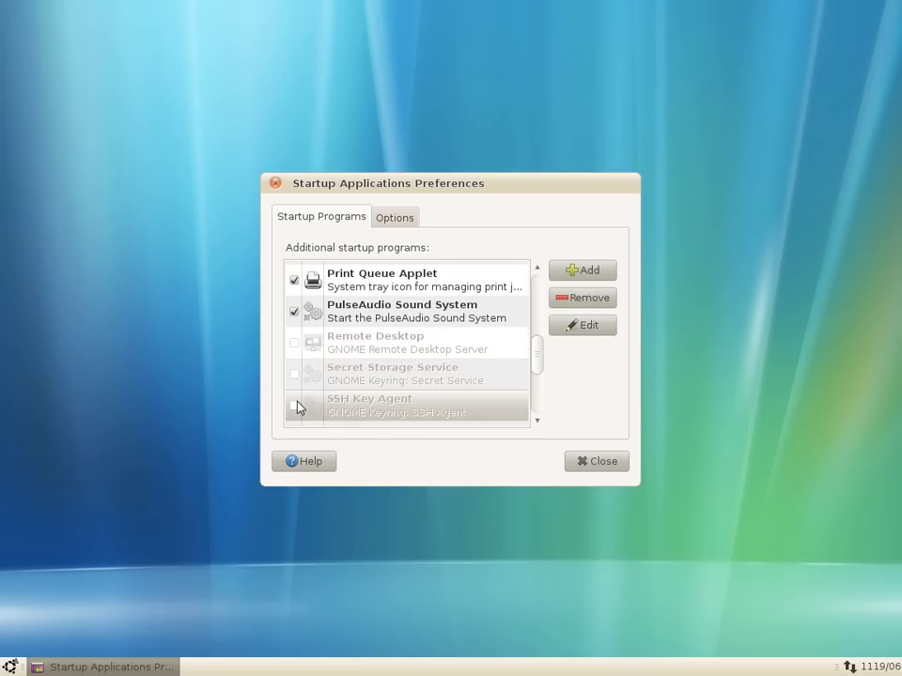
pyautogui.scroll(-3)
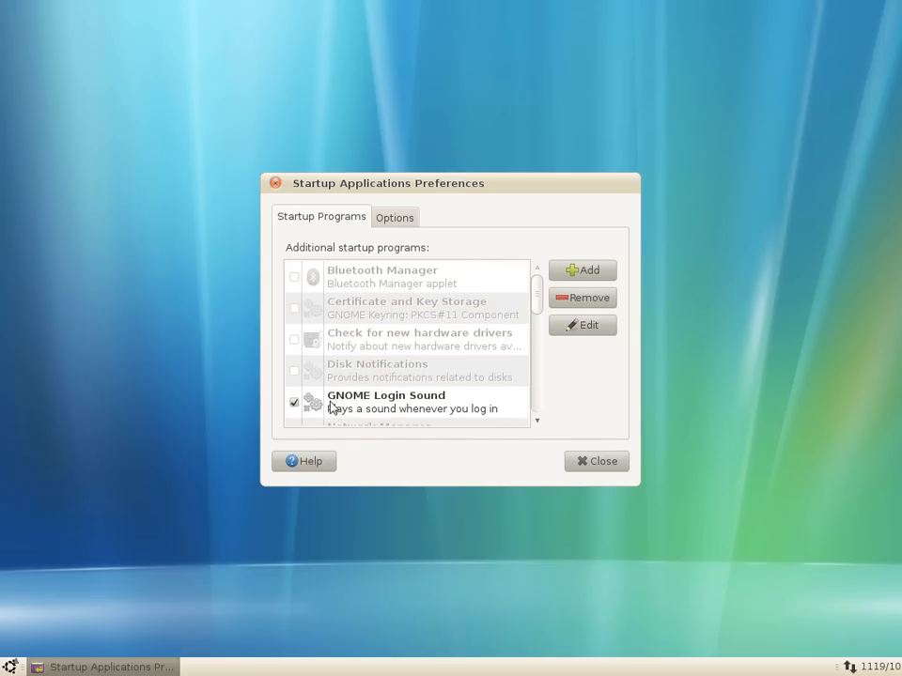
pyautogui.click(596, 462)
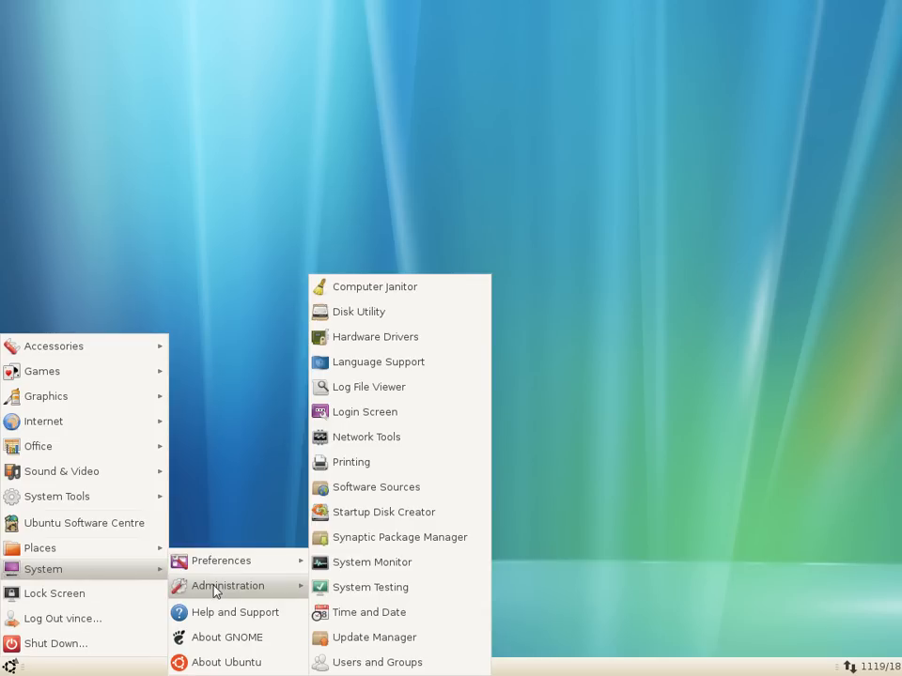
# - Launch Synaptic Package Manager from System > Administration
pyautogui.click(399, 538)
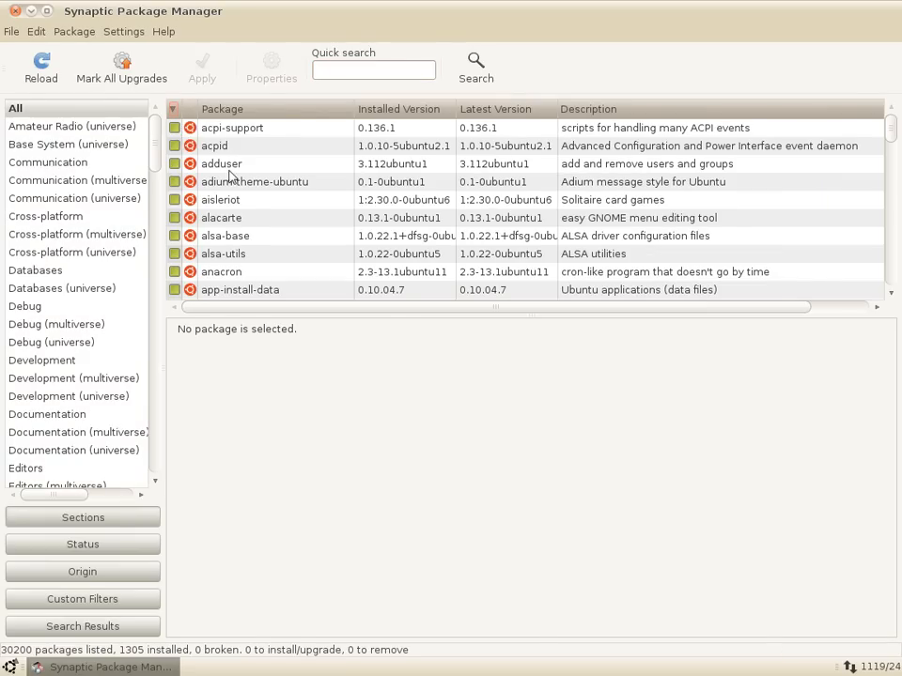
pyautogui.moveTo(263, 145)
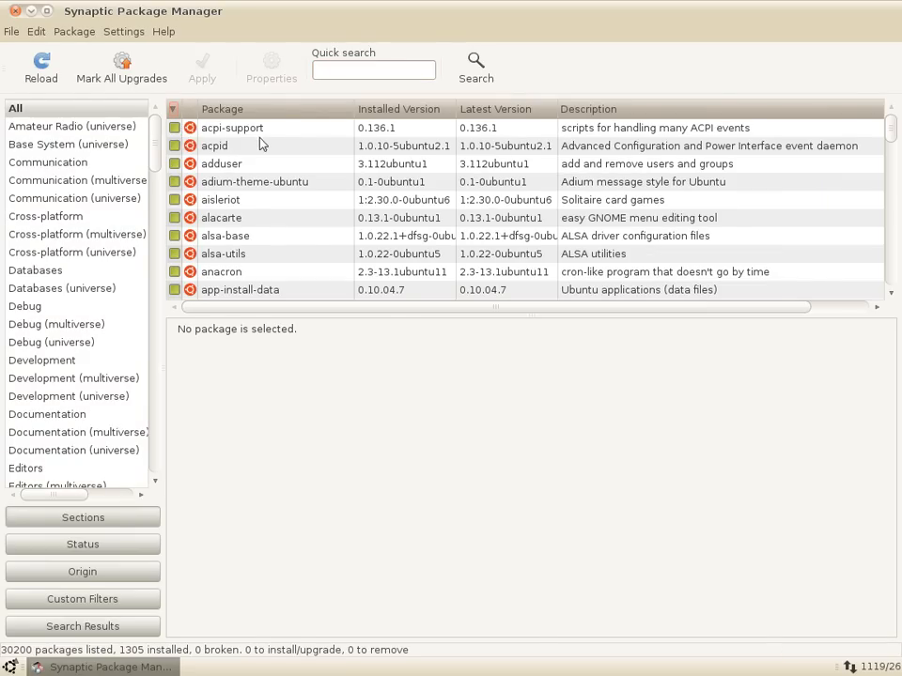
# - Show the AppArmor parser package description and browse the installed list from acpi-support past chromium
pyautogui.rightClick(232, 127)
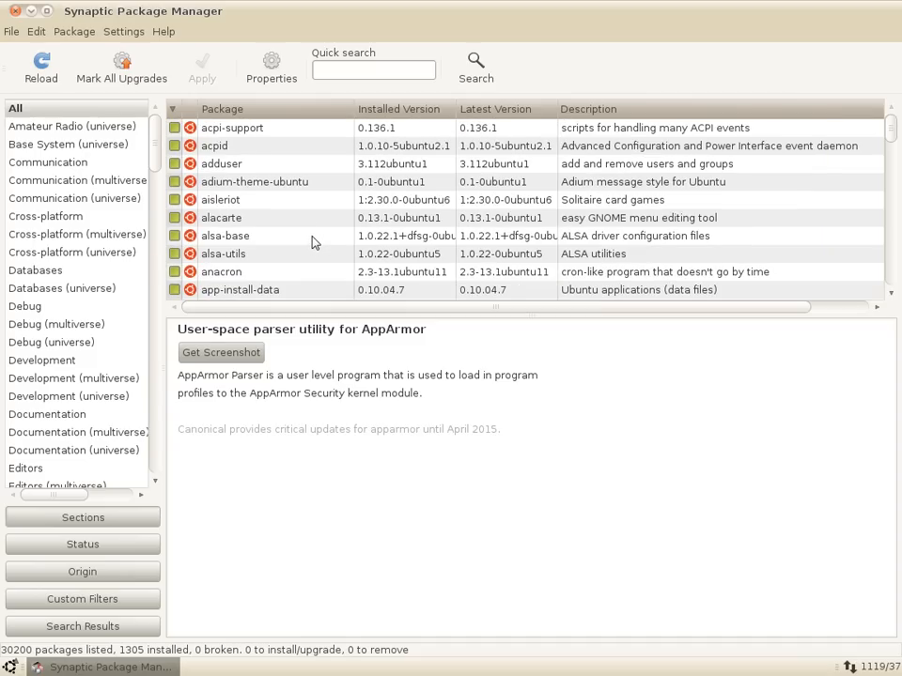
pyautogui.scroll(-3)
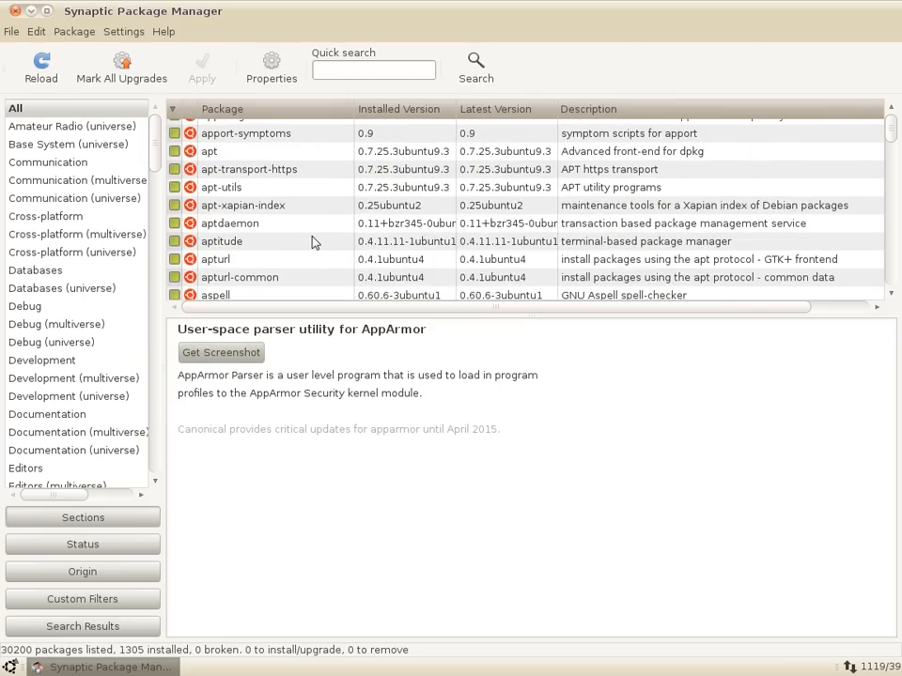
pyautogui.scroll(-3)
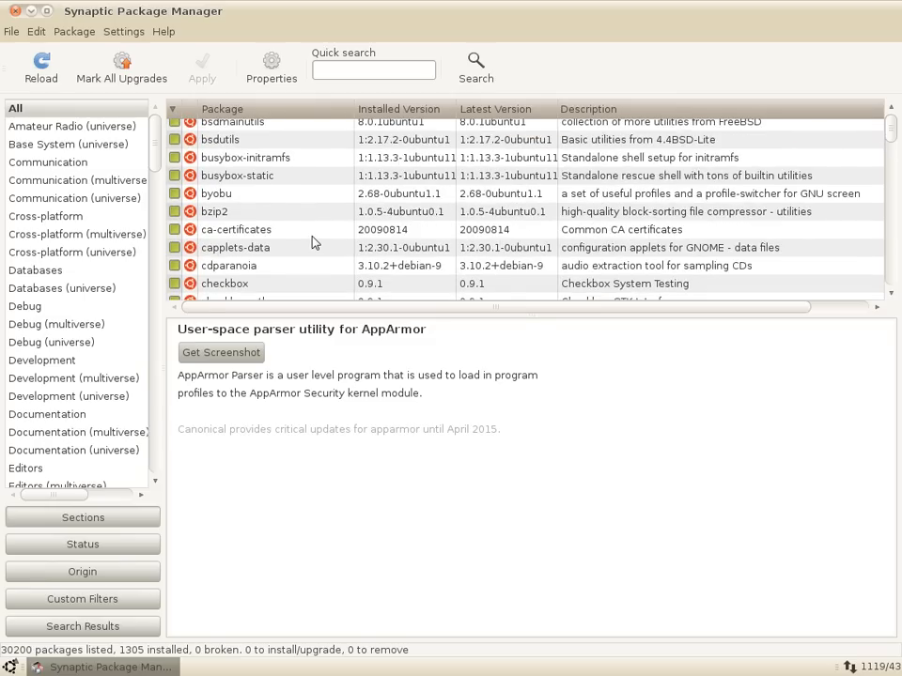
pyautogui.scroll(-3)
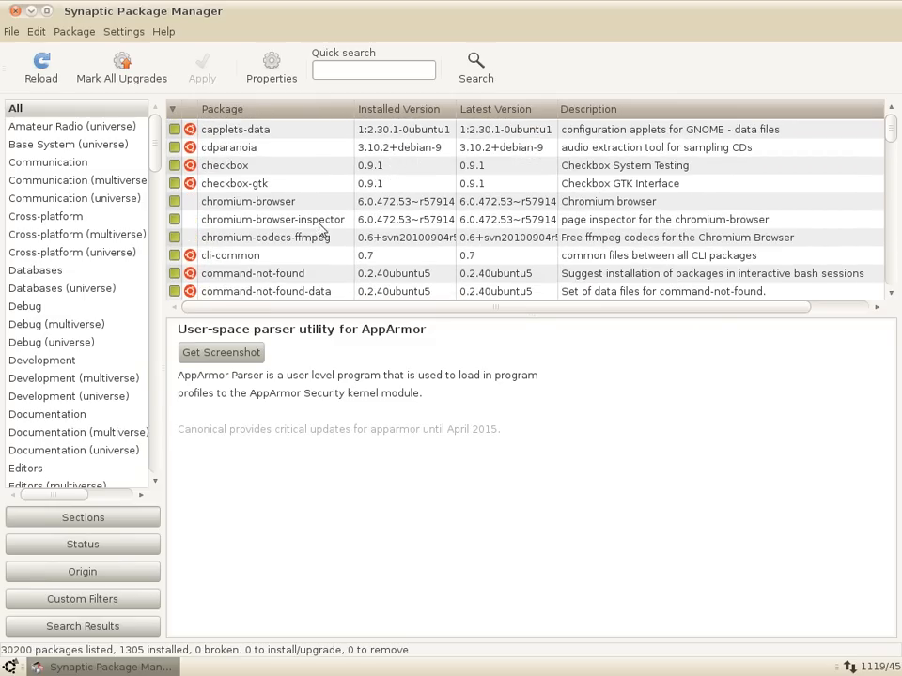
pyautogui.scroll(-3)
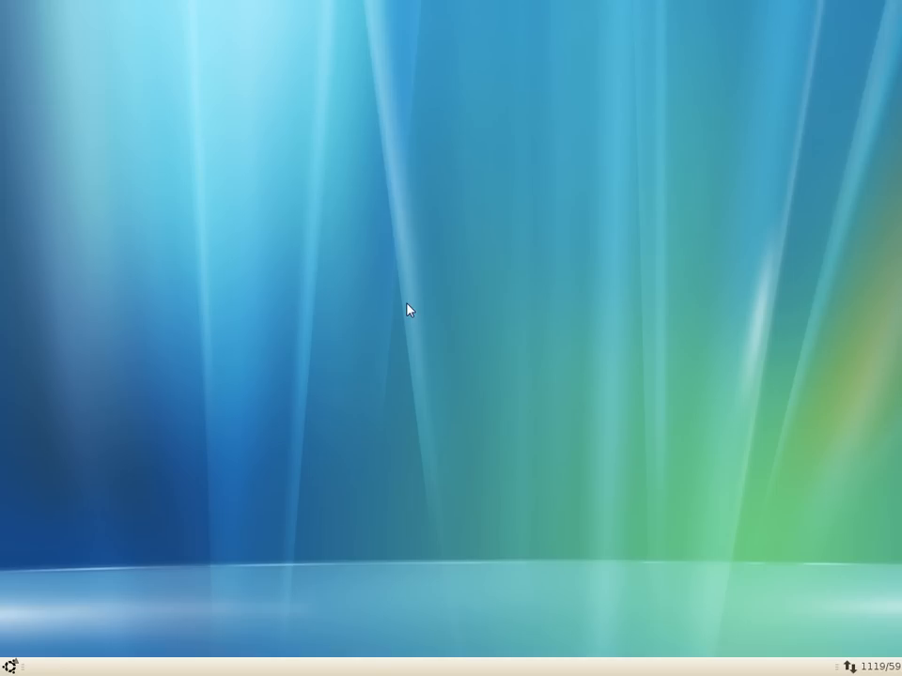
pyautogui.moveTo(463, 301)
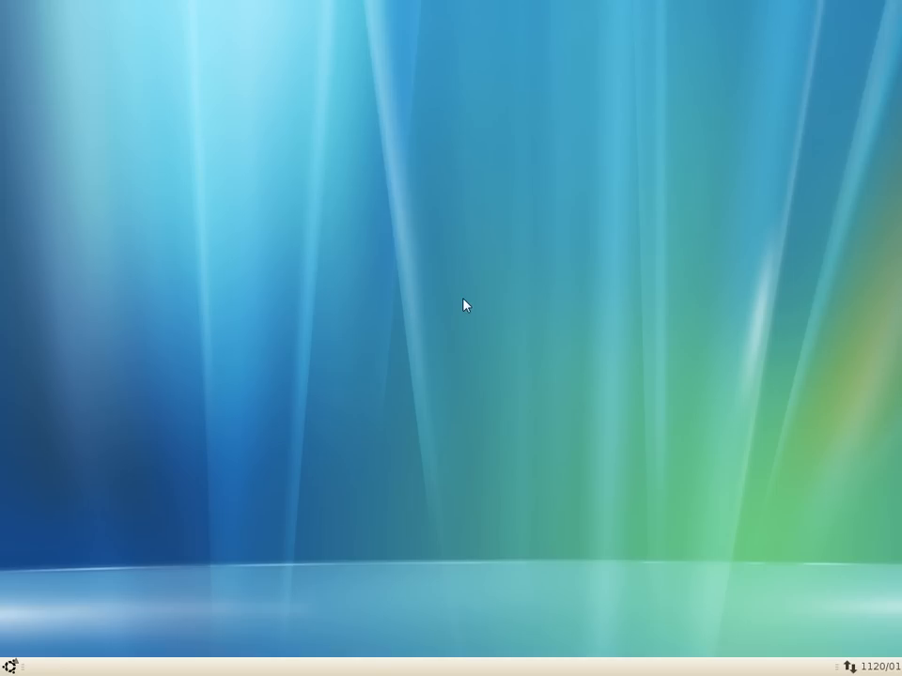